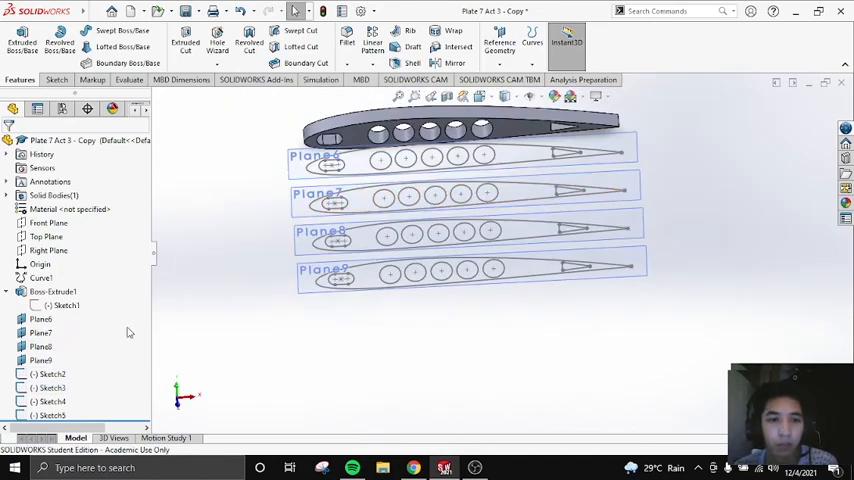
Step: Copy the holed rib profile into separate sketches on Plane11 and Plane12 using Convert Entities
{"action": "left_click", "coordinate": [48, 222]}
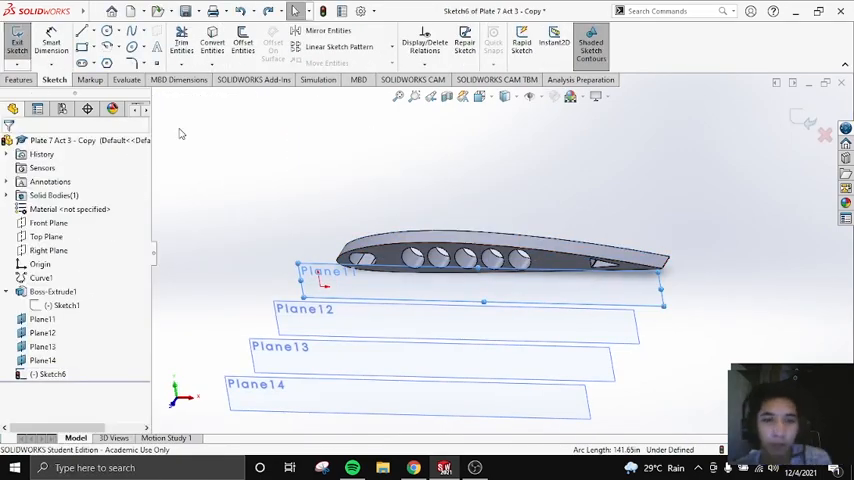
{"action": "left_click", "coordinate": [212, 42]}
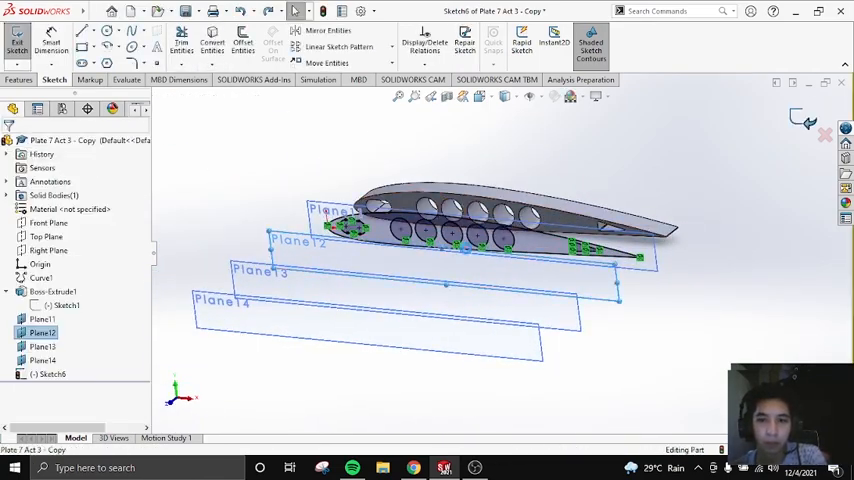
{"action": "left_click", "coordinate": [212, 42]}
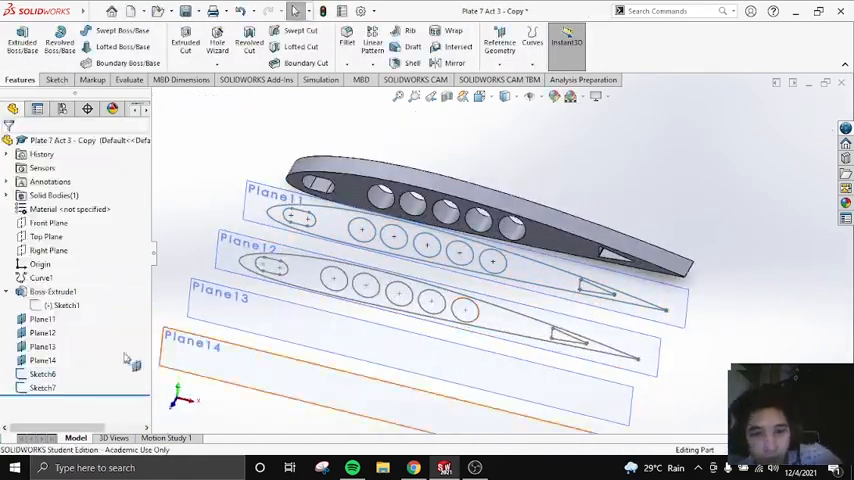
Step: Extrude the copied rib outlines into solid ribs and add an offset reference plane
{"action": "left_click", "coordinate": [55, 79]}
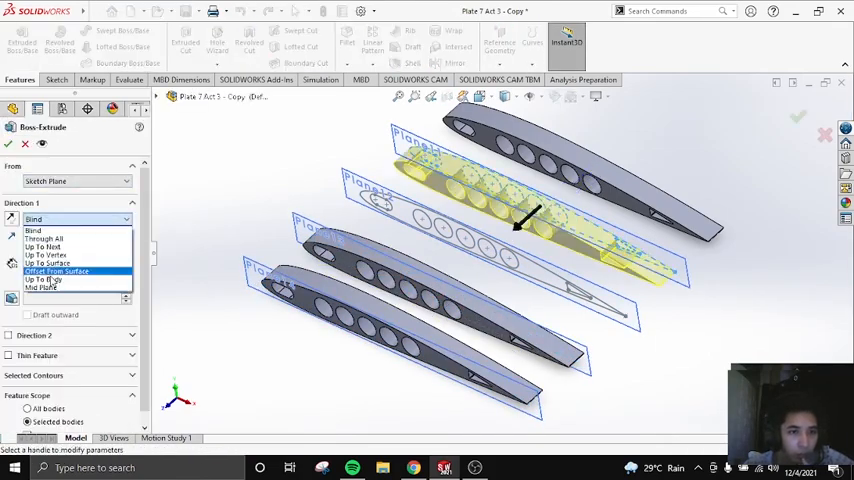
{"action": "left_click", "coordinate": [25, 144]}
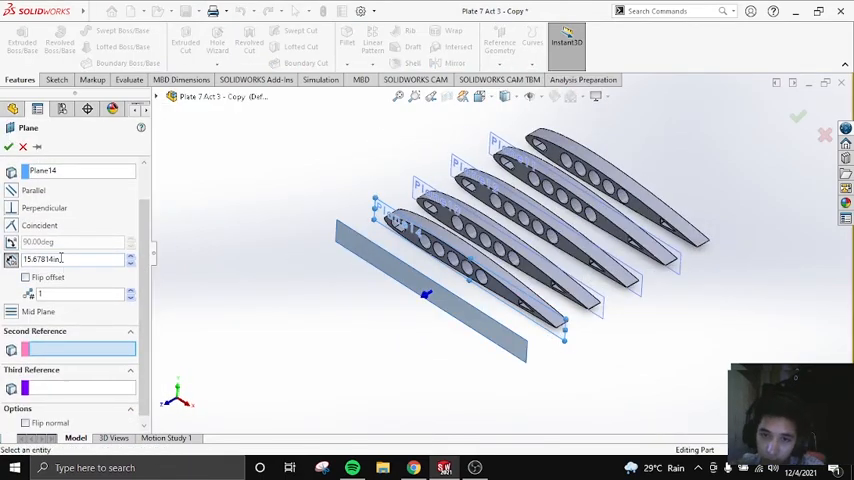
{"action": "left_click", "coordinate": [131, 293]}
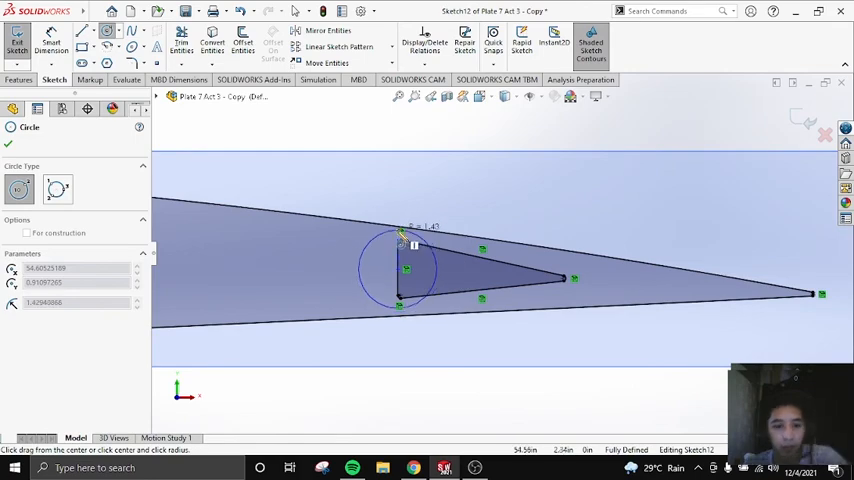
Step: Draw centre-rectangle spar slots, add a plane, and convert the rib profile into Sketch14
{"action": "left_click", "coordinate": [107, 30]}
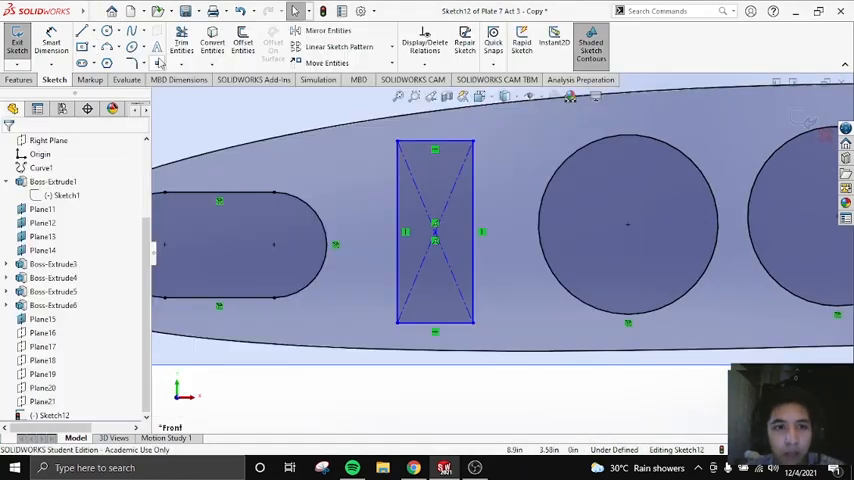
{"action": "left_click", "coordinate": [328, 30]}
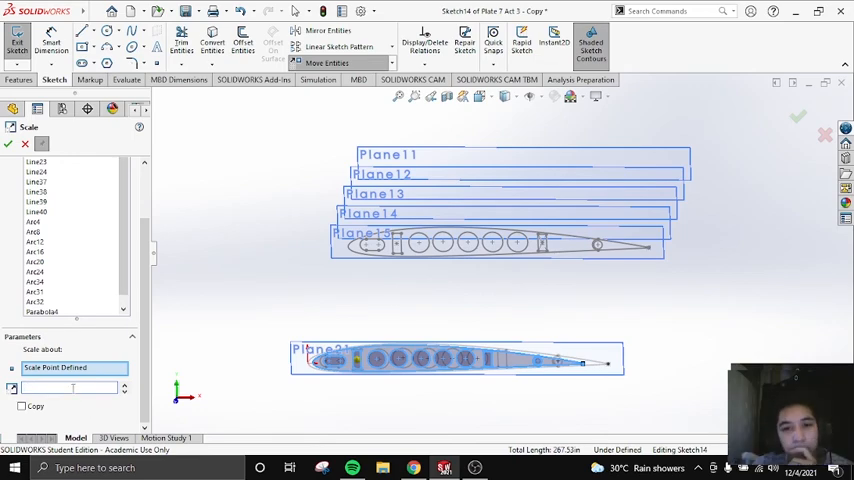
Step: Scale the copied tip outline by 0.7 about a picked point on the profile
{"action": "left_click", "coordinate": [8, 143]}
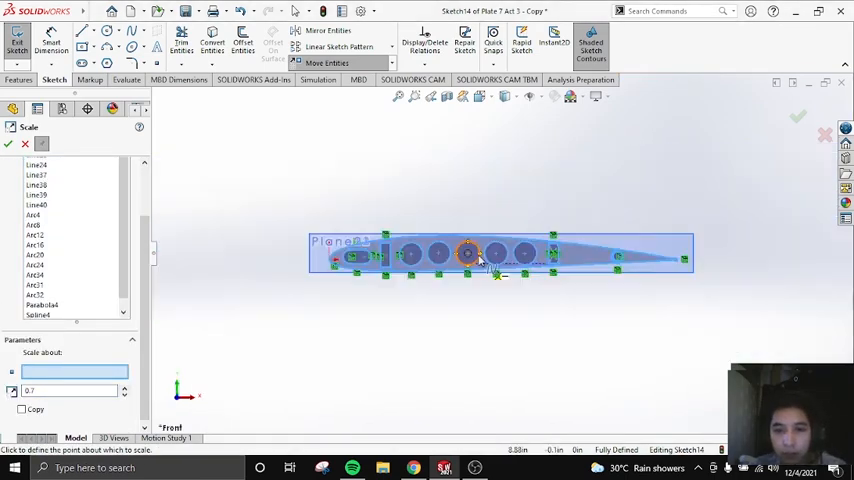
{"action": "left_click", "coordinate": [660, 268]}
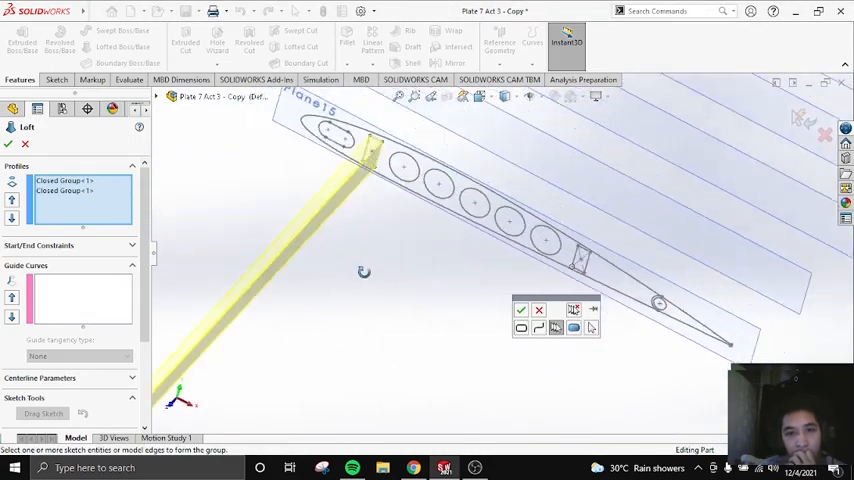
Step: Cancel the Loft PropertyManager, discarding the slot-profile loft preview
{"action": "left_click", "coordinate": [520, 309]}
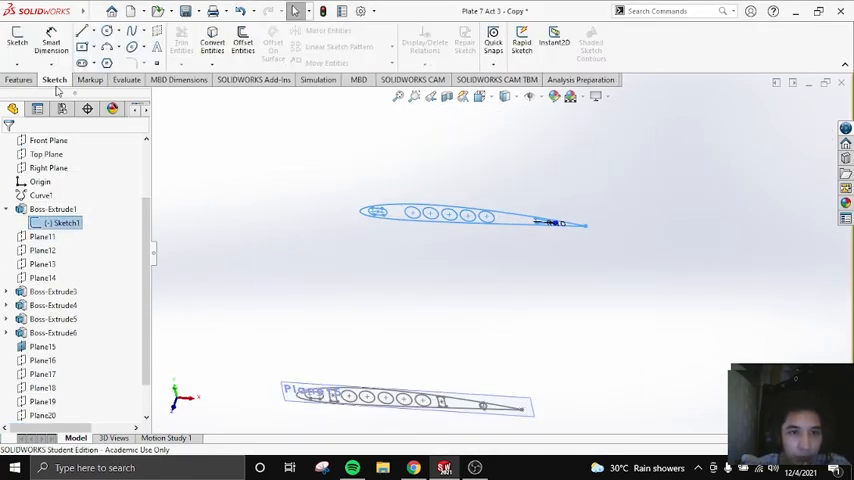
Step: Sketch two spar rectangles on Plane22, extrude them, and begin another rib extrusion
{"action": "left_click", "coordinate": [18, 79]}
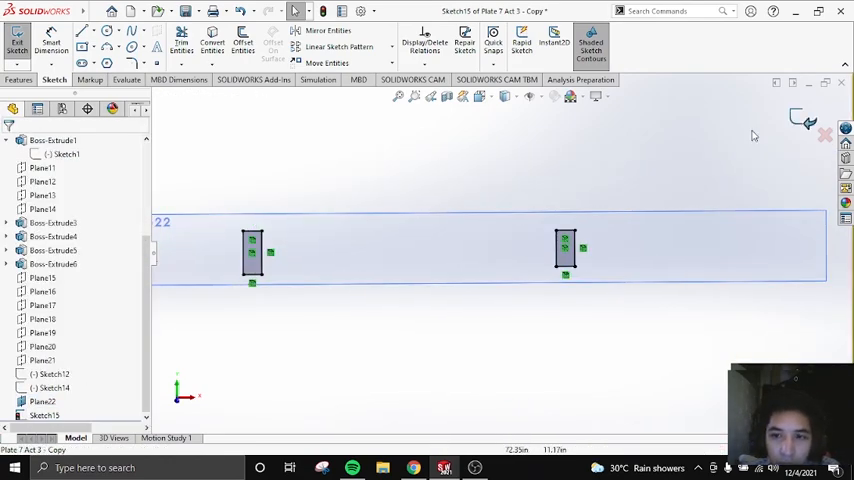
{"action": "left_click", "coordinate": [22, 38]}
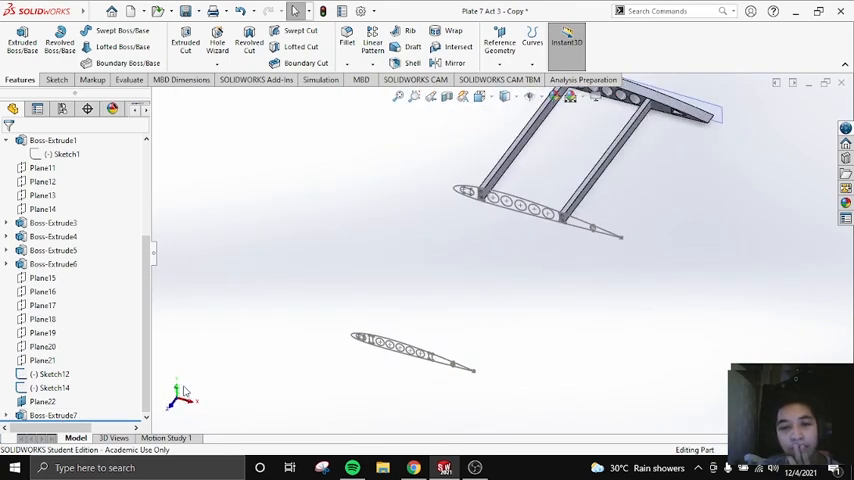
{"action": "left_click", "coordinate": [42, 346]}
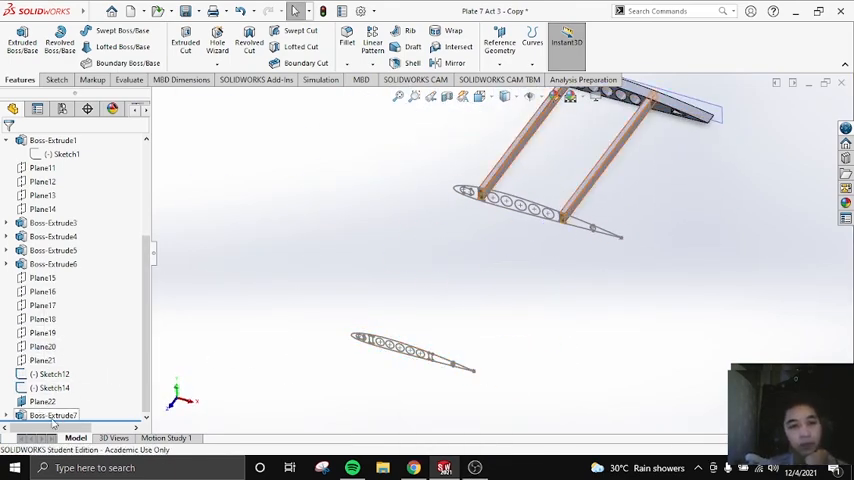
{"action": "left_click", "coordinate": [21, 44]}
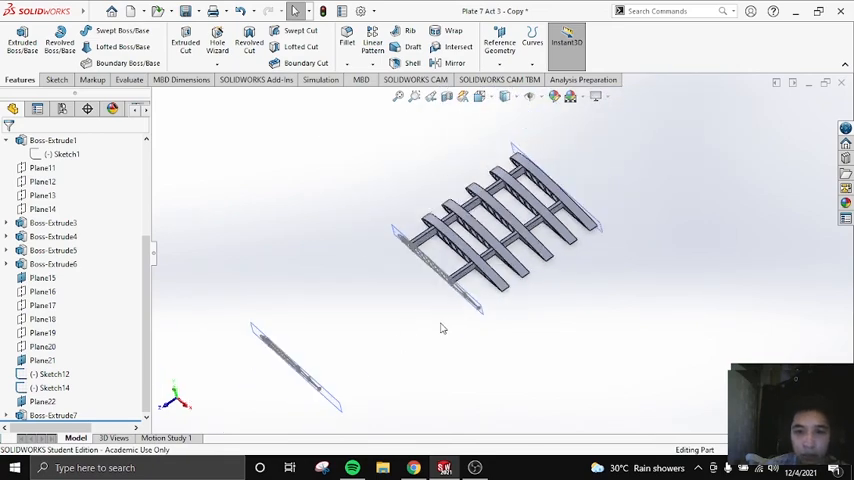
{"action": "left_click", "coordinate": [43, 278]}
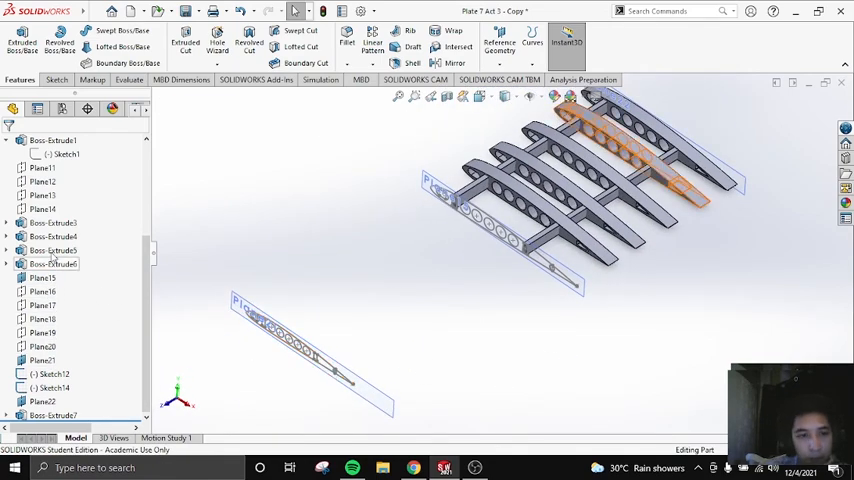
{"action": "left_click", "coordinate": [21, 42]}
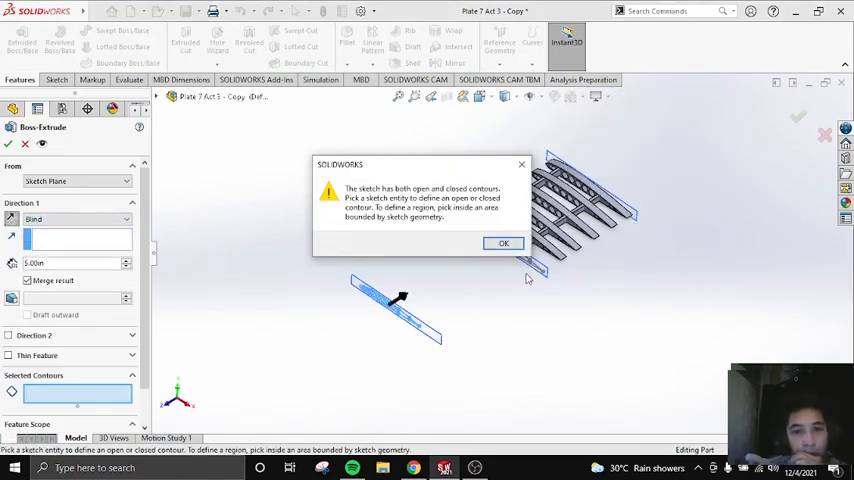
Step: Dismiss the mixed-contours warning and extrude the tip rib from selected Sketch14 contours
{"action": "left_click", "coordinate": [504, 243]}
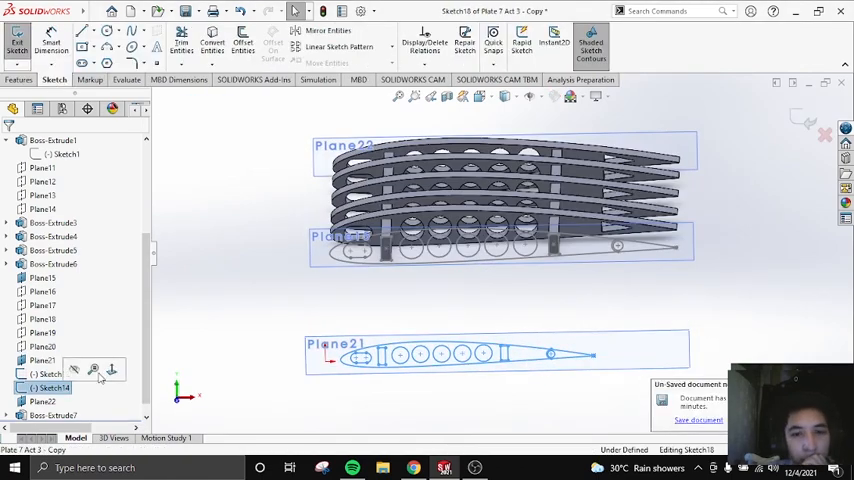
{"action": "left_click", "coordinate": [19, 80]}
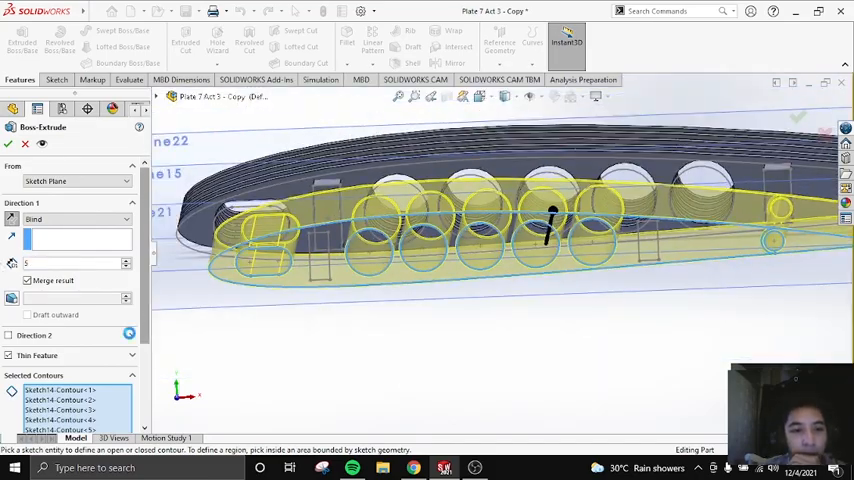
{"action": "left_click", "coordinate": [25, 144]}
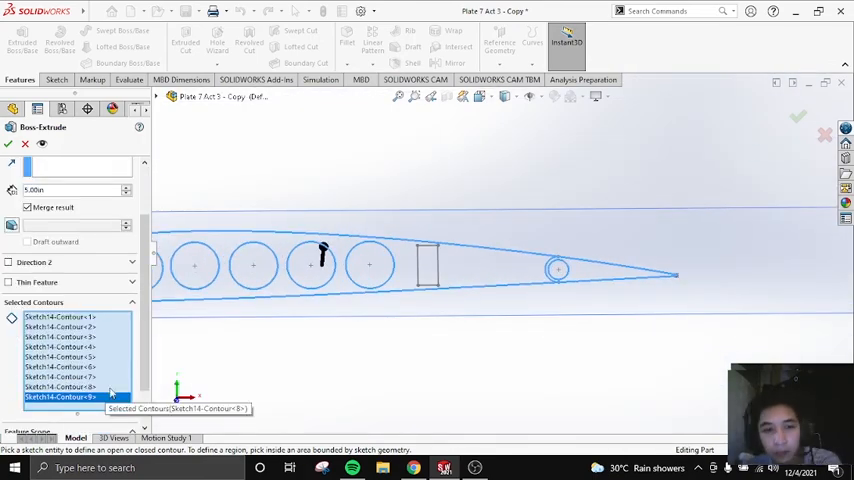
{"action": "left_click", "coordinate": [797, 117]}
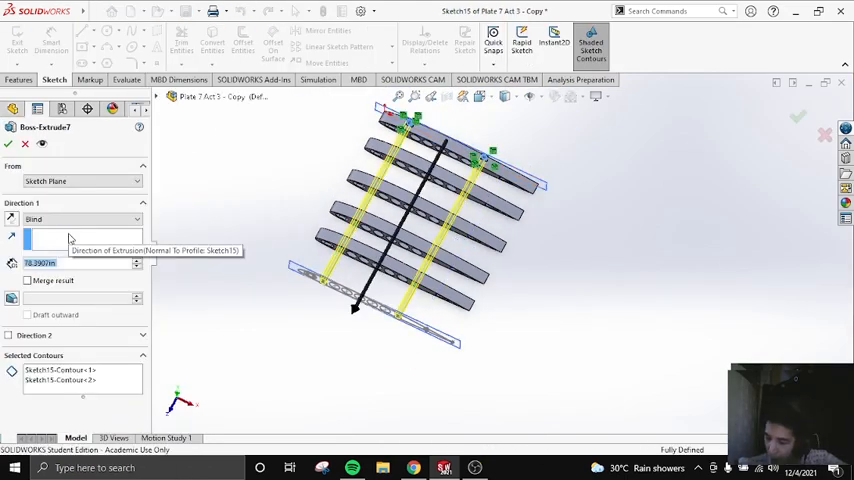
Step: Set the spar depth in Boss-Extrude7 and confirm the extrusion
{"action": "left_click", "coordinate": [9, 143]}
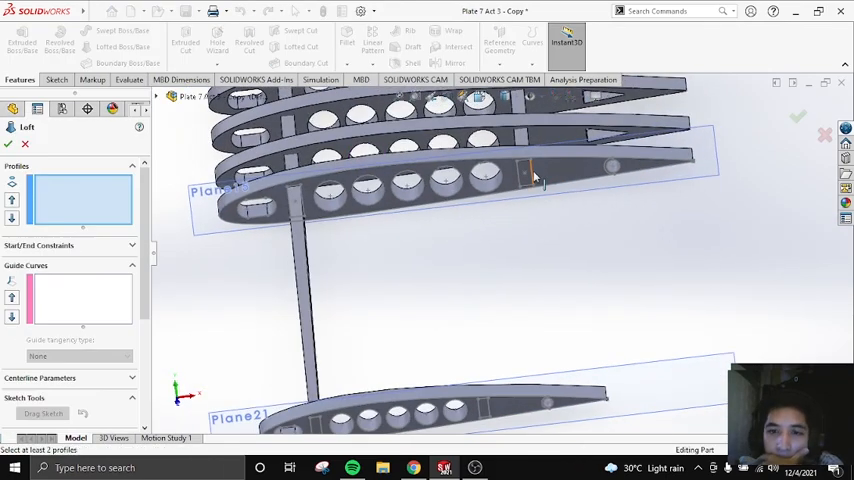
Step: Pick a rib outline for the loft, then start a new sketch on Plane20
{"action": "left_click", "coordinate": [8, 144]}
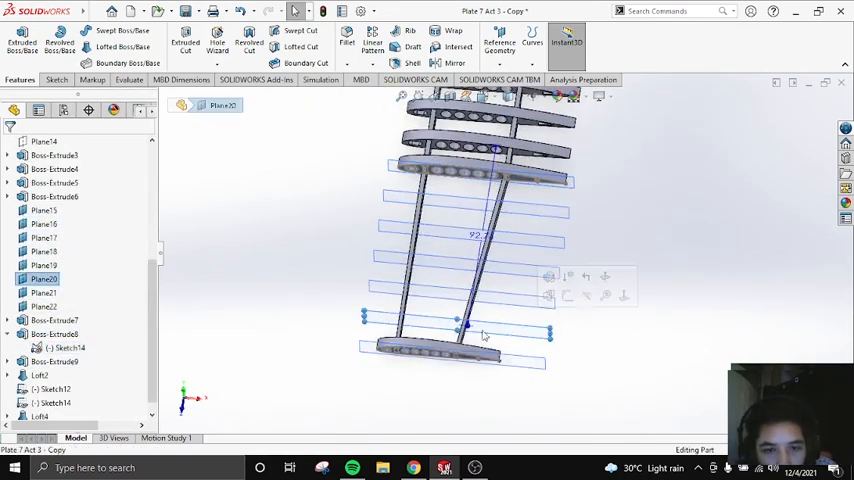
{"action": "left_click", "coordinate": [54, 79]}
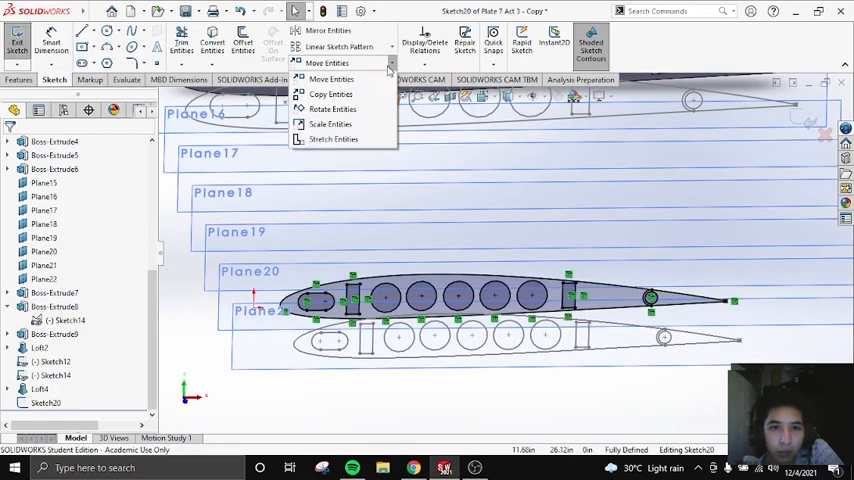
Step: Scale the converted rib outline and holes in Sketch20 with Scale Entities
{"action": "left_click", "coordinate": [331, 123]}
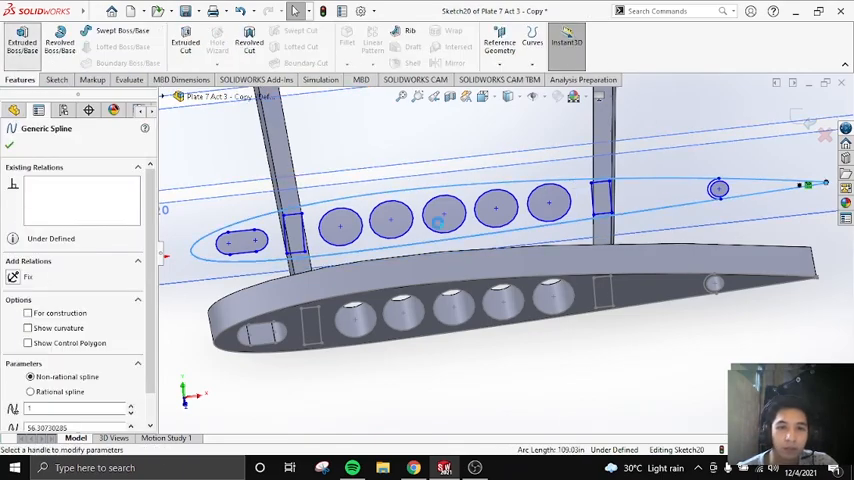
Step: Extrude Sketch20 as a 0.10 in thin feature after the solid extrusion failed
{"action": "left_click", "coordinate": [22, 44]}
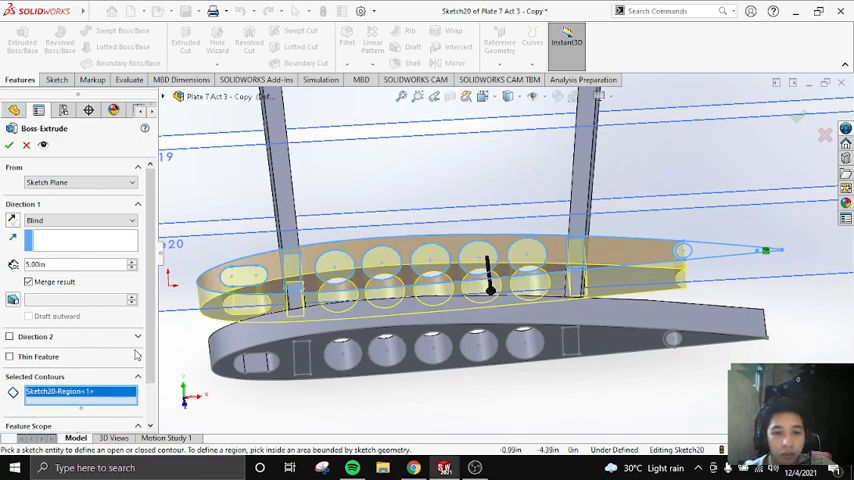
{"action": "left_click", "coordinate": [75, 220]}
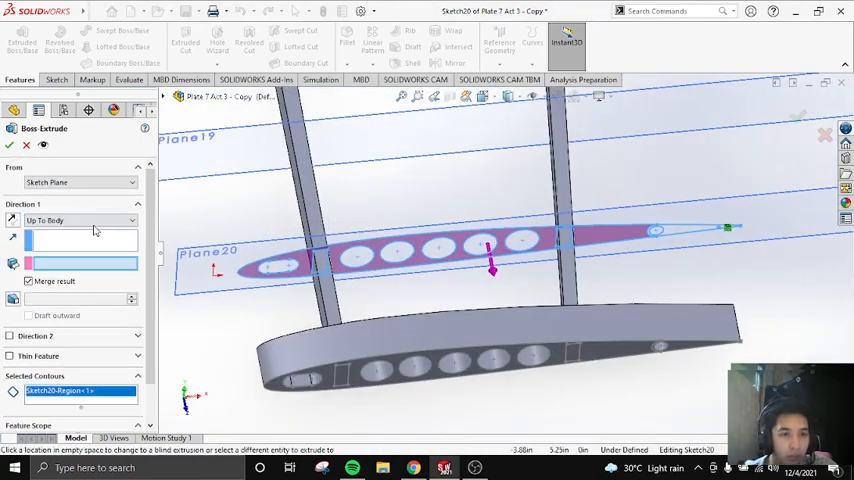
{"action": "left_click", "coordinate": [78, 219]}
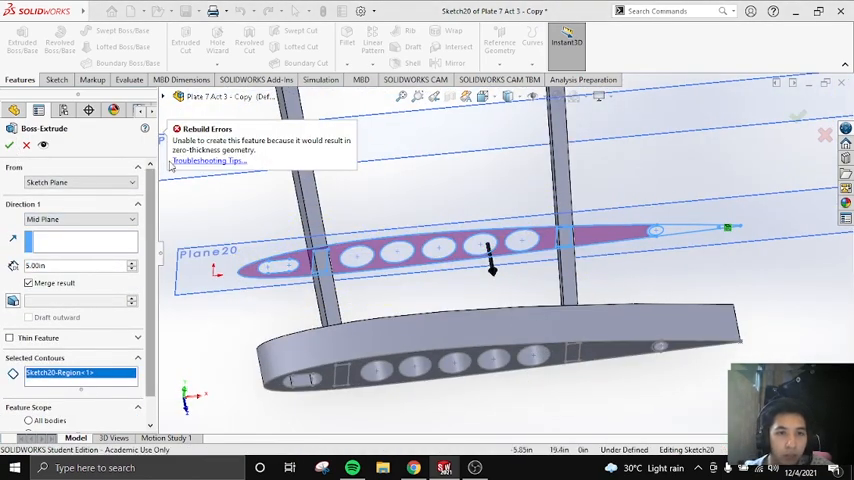
{"action": "left_click", "coordinate": [10, 290]}
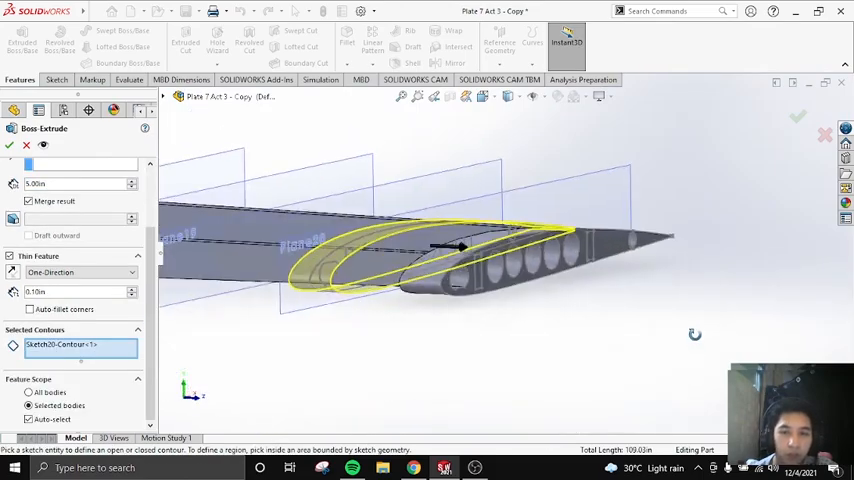
Step: Accept the Sketch20 extrusion as Boss-Extrude13
{"action": "left_click", "coordinate": [9, 145]}
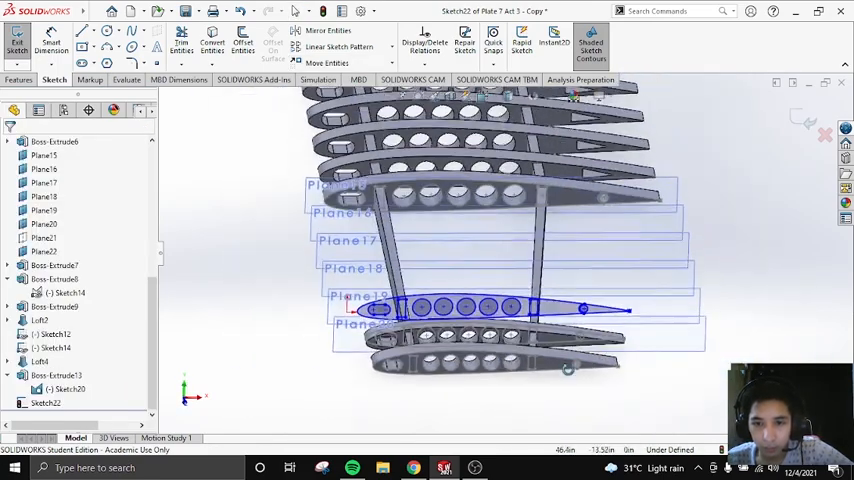
Step: Copy and scale the rib outline into Sketch22, then extrude it Mid Plane 5.00 in
{"action": "left_click", "coordinate": [17, 43]}
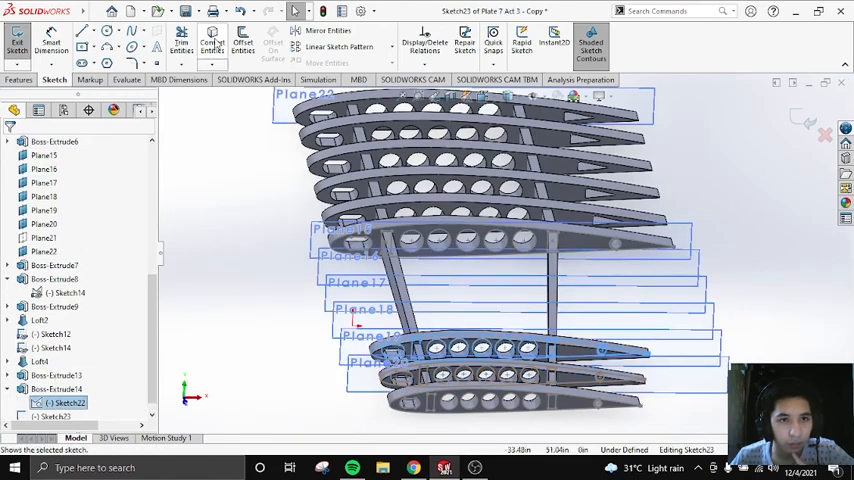
{"action": "left_click", "coordinate": [330, 63]}
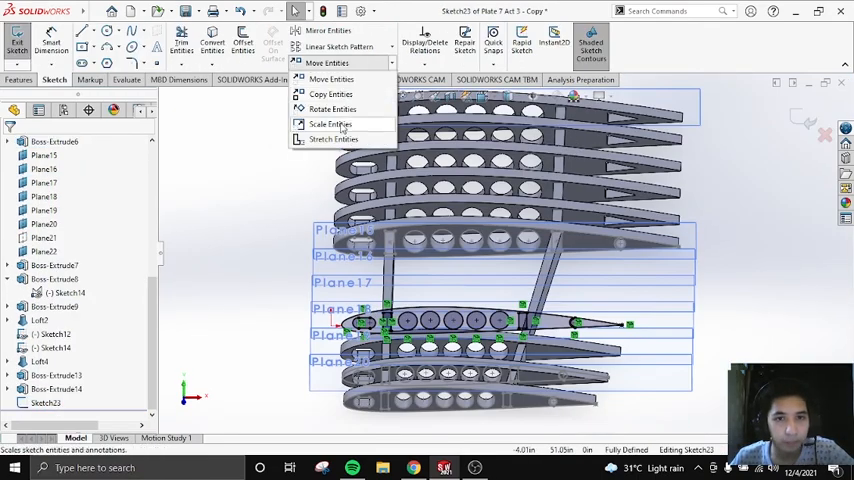
{"action": "left_click", "coordinate": [330, 124]}
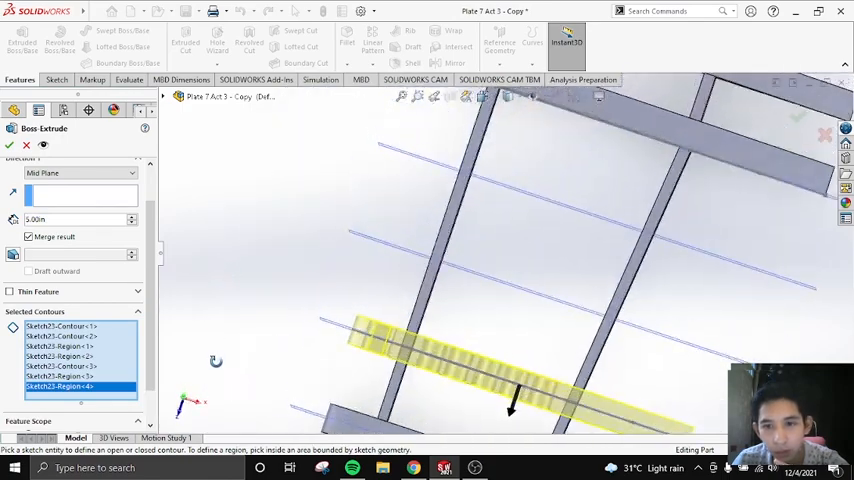
{"action": "left_click", "coordinate": [9, 145]}
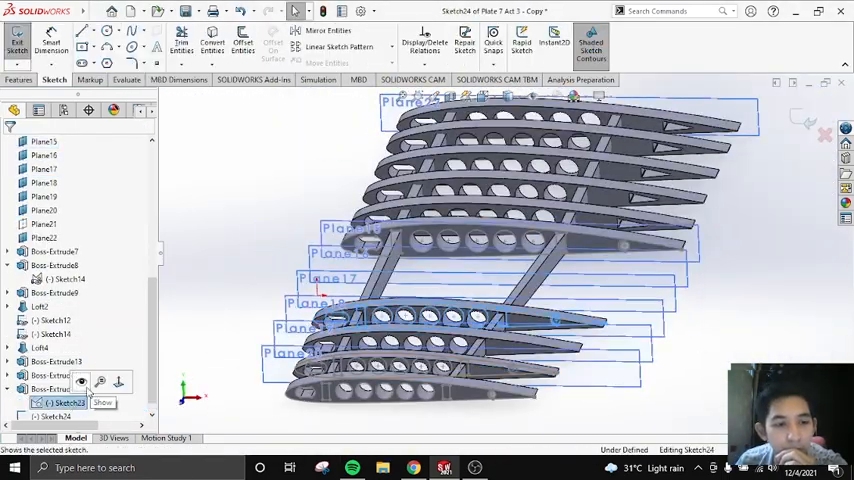
Step: Copy and scale the rib outline to the next size and extrude it Mid Plane
{"action": "left_click", "coordinate": [330, 63]}
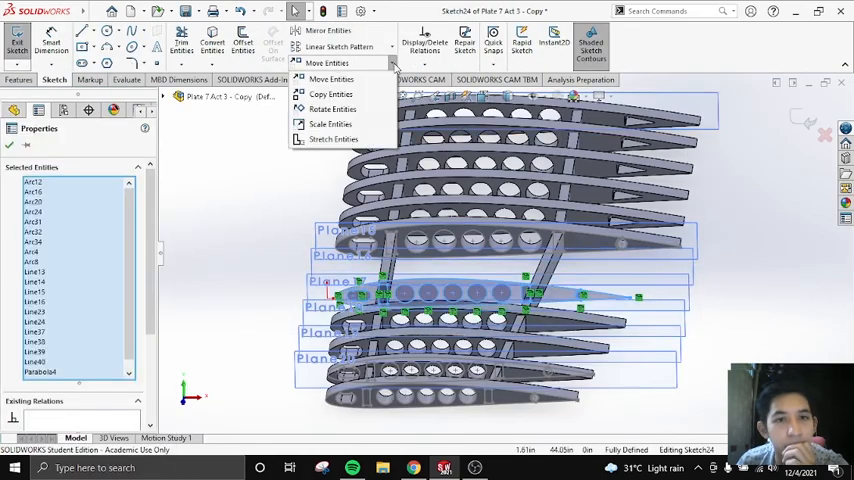
{"action": "left_click", "coordinate": [331, 124]}
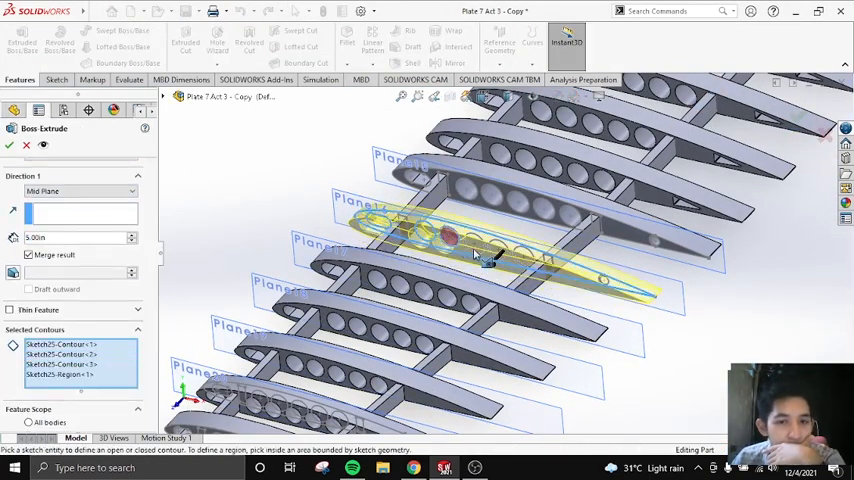
{"action": "left_click", "coordinate": [9, 145]}
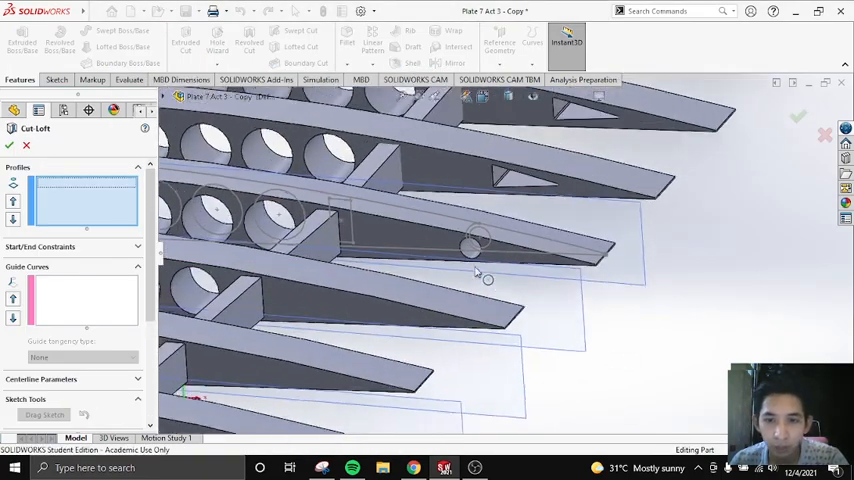
Step: Try rib hole edges as Cut-Loft profiles, then cancel without cutting
{"action": "left_click", "coordinate": [9, 145]}
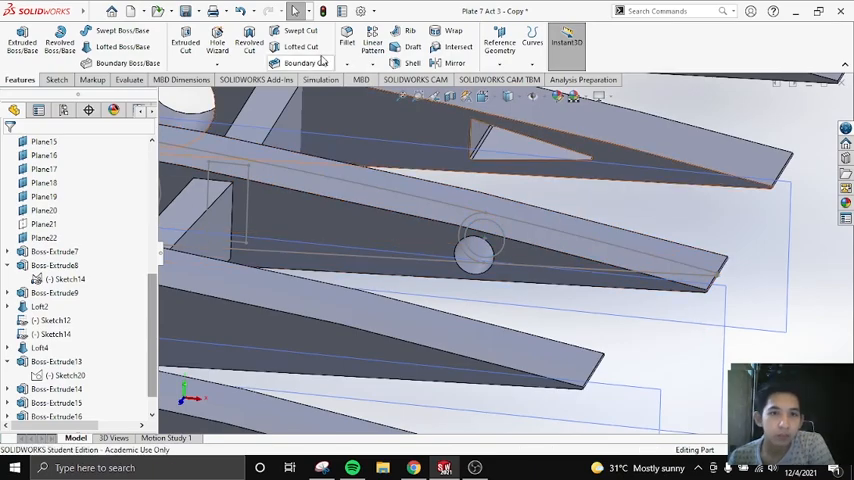
{"action": "left_click", "coordinate": [301, 47]}
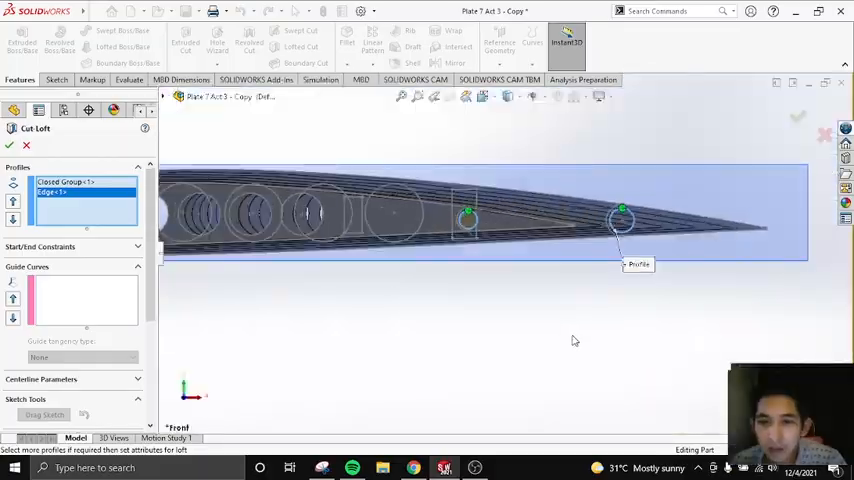
{"action": "left_click", "coordinate": [9, 145]}
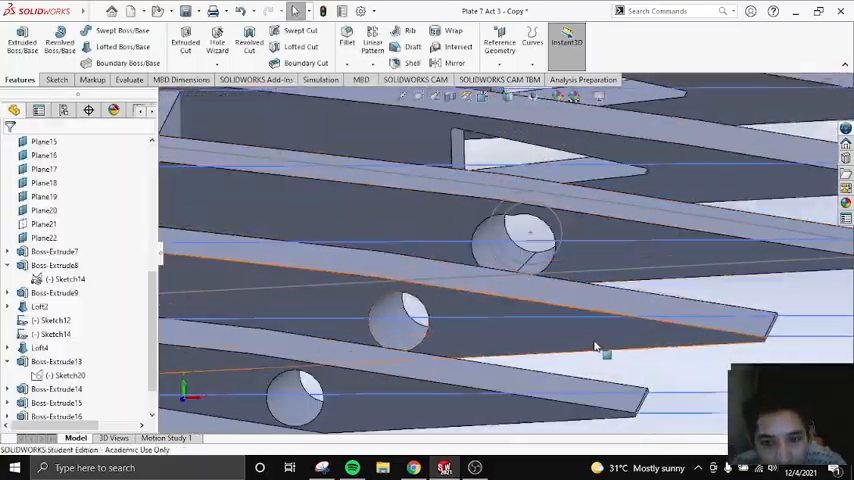
{"action": "right_click", "coordinate": [40, 293]}
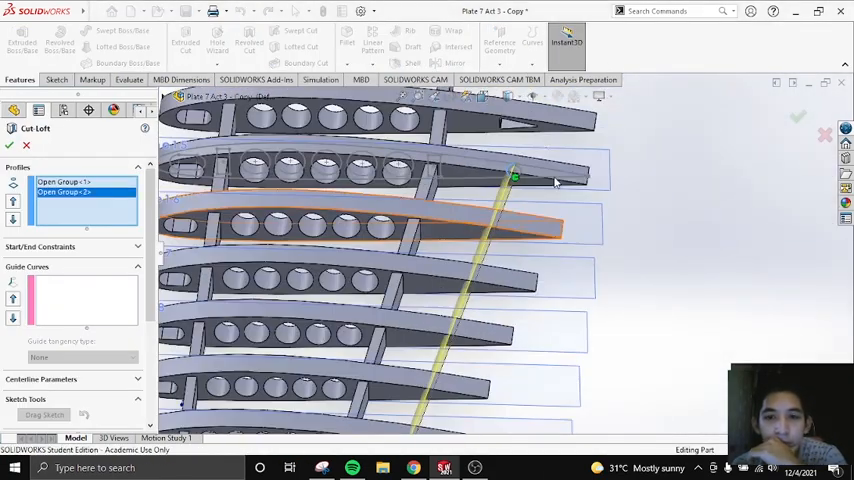
{"action": "left_click", "coordinate": [9, 145]}
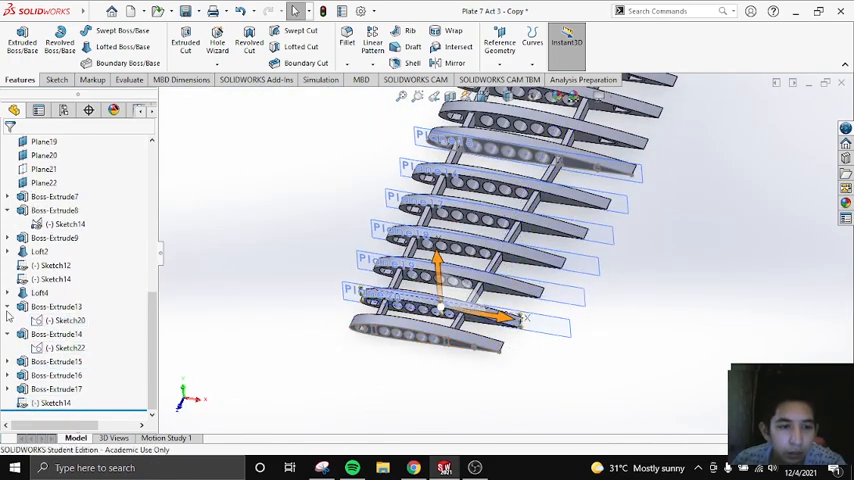
Step: Add planes offset from Plane15 with circle sketches and loft the round spar Loft5
{"action": "left_click", "coordinate": [500, 42]}
{"action": "type", "text": "5"}
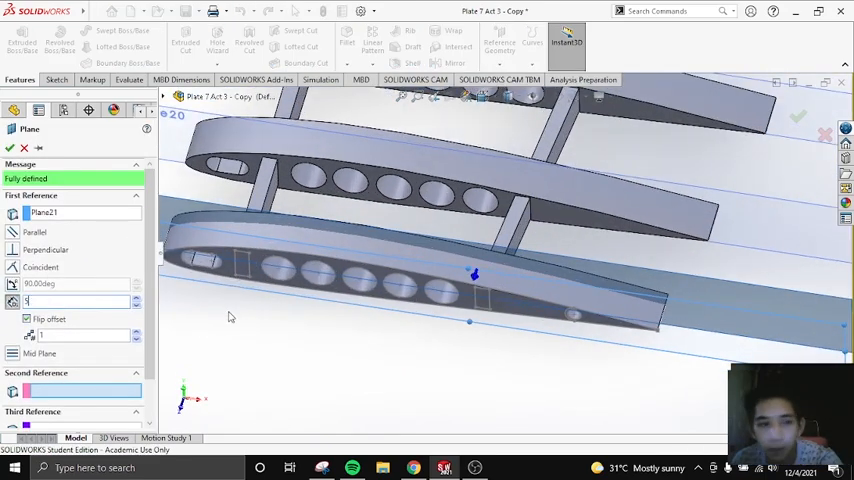
{"action": "left_click", "coordinate": [499, 42]}
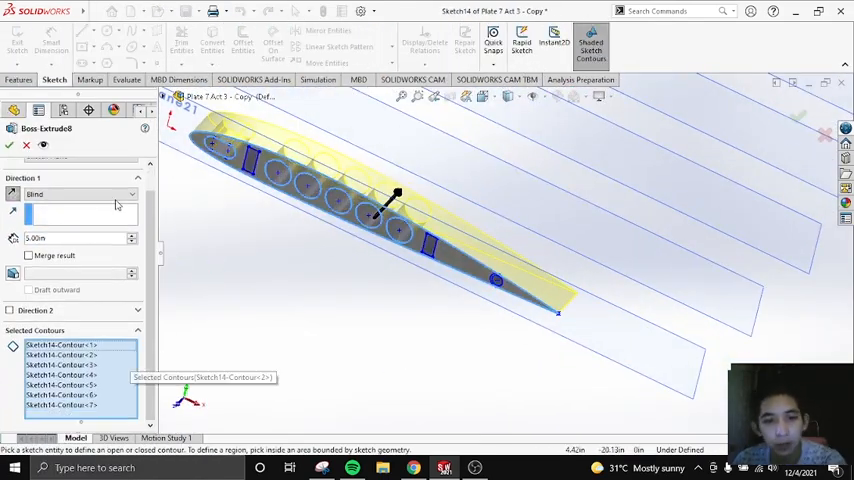
{"action": "left_click", "coordinate": [9, 145]}
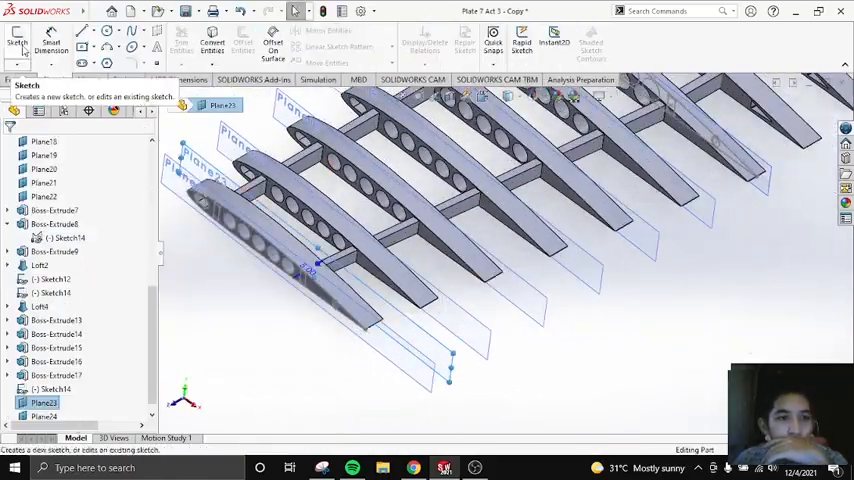
{"action": "left_click", "coordinate": [17, 42]}
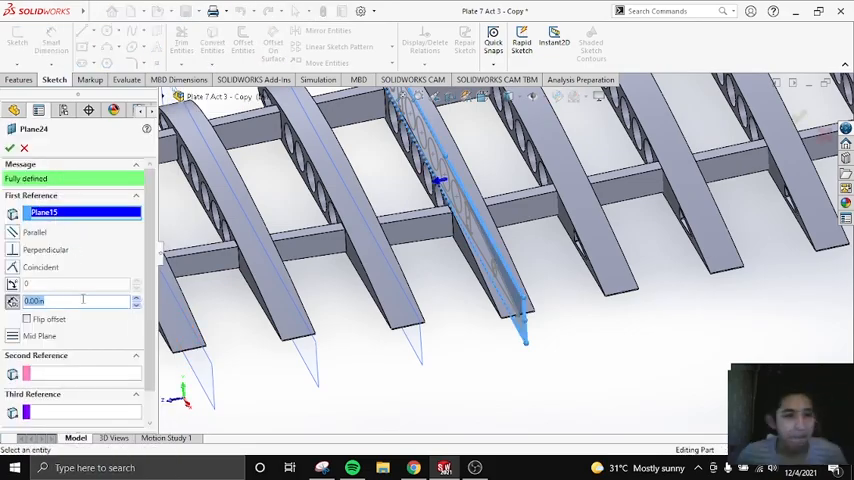
{"action": "left_click", "coordinate": [10, 148]}
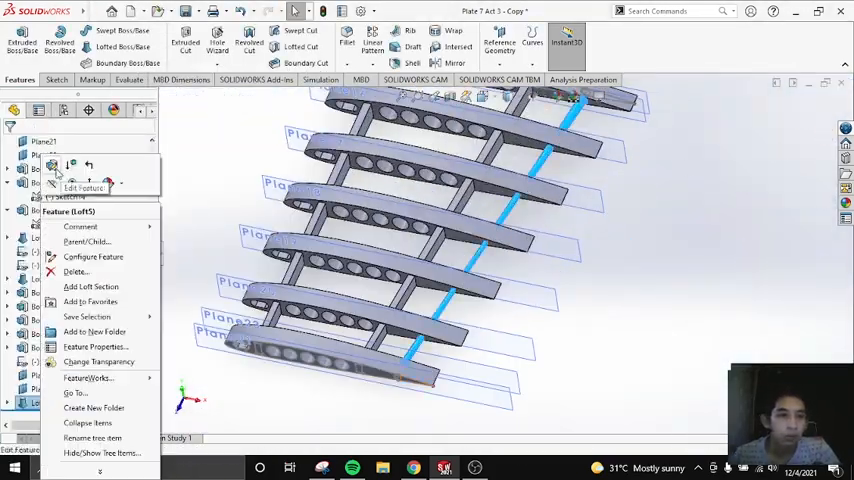
Step: Sketch a concentric inner circle on Loft5's spar end as the first Lofted Cut profile
{"action": "left_click", "coordinate": [84, 188]}
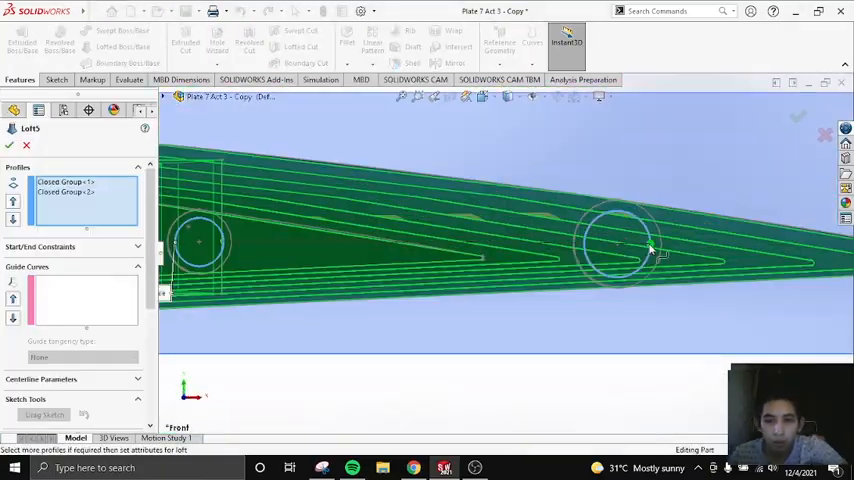
{"action": "left_click", "coordinate": [9, 145]}
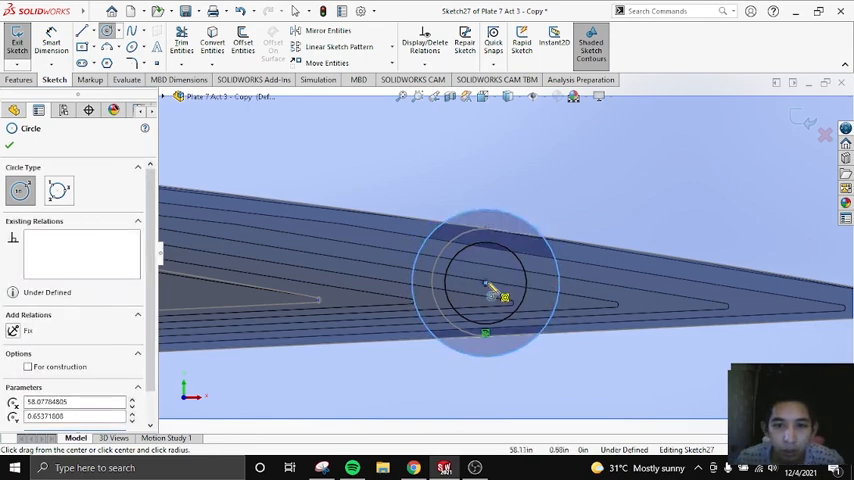
{"action": "left_click", "coordinate": [181, 42]}
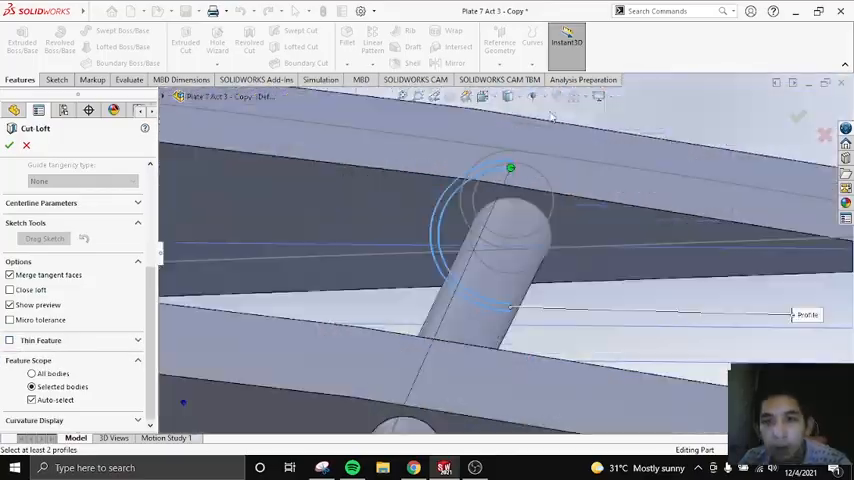
Step: Pick the second circle profile to complete the spar-hollowing Cut-Loft
{"action": "left_click", "coordinate": [9, 145]}
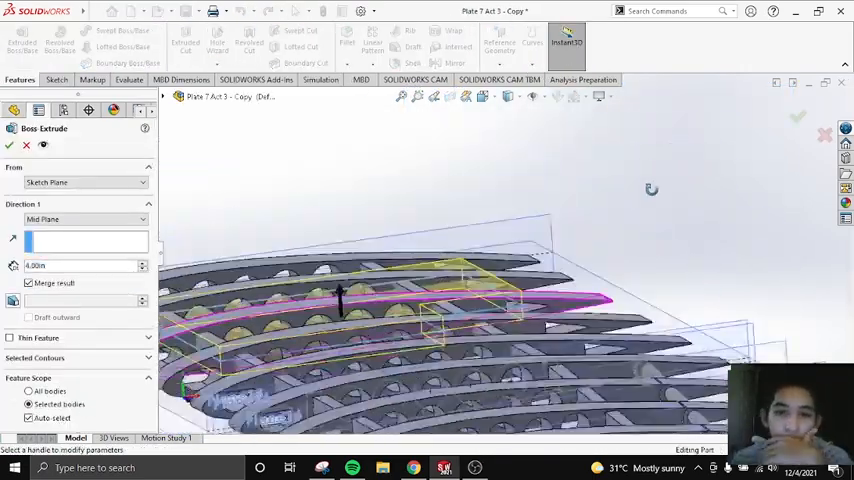
Step: Add Planes 25–27 carrying rectangle Sketches 28, 29 and 31
{"action": "left_click", "coordinate": [26, 145]}
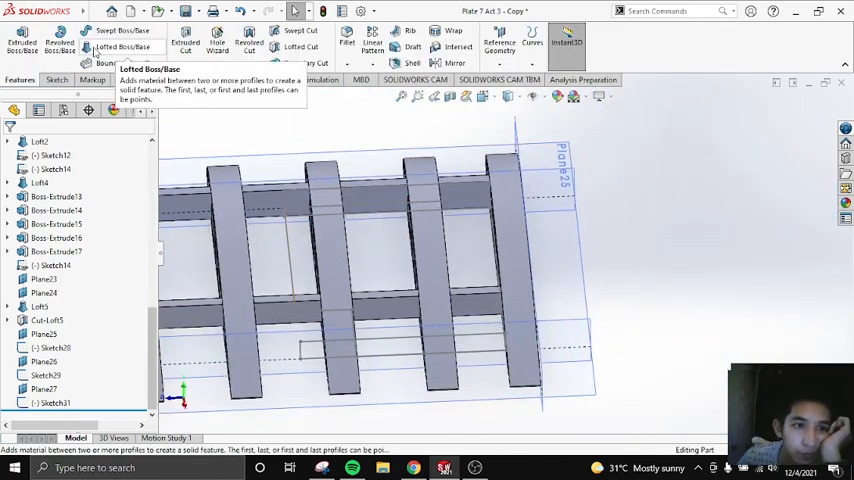
Step: Extrude Sketch28 blind to a 3.40 in depth
{"action": "left_click", "coordinate": [122, 46]}
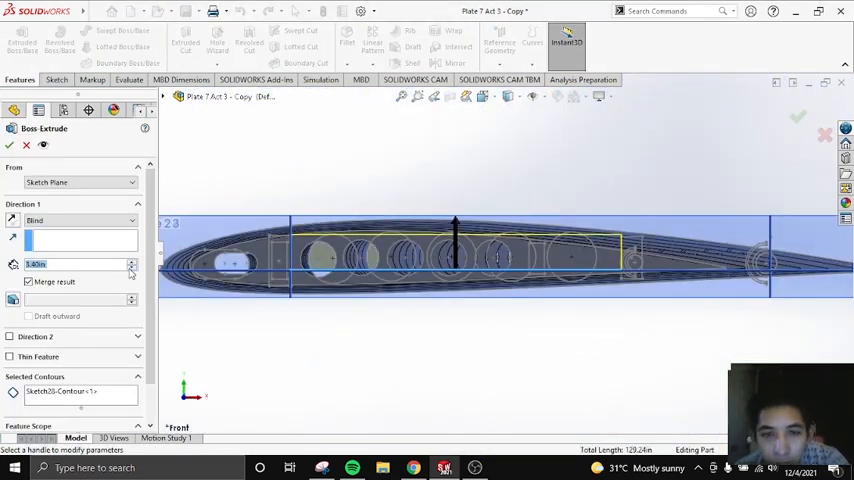
Step: Confirm the 3.40 in block extrusion, try filleting its faces, then begin a rib cut
{"action": "left_click", "coordinate": [10, 145]}
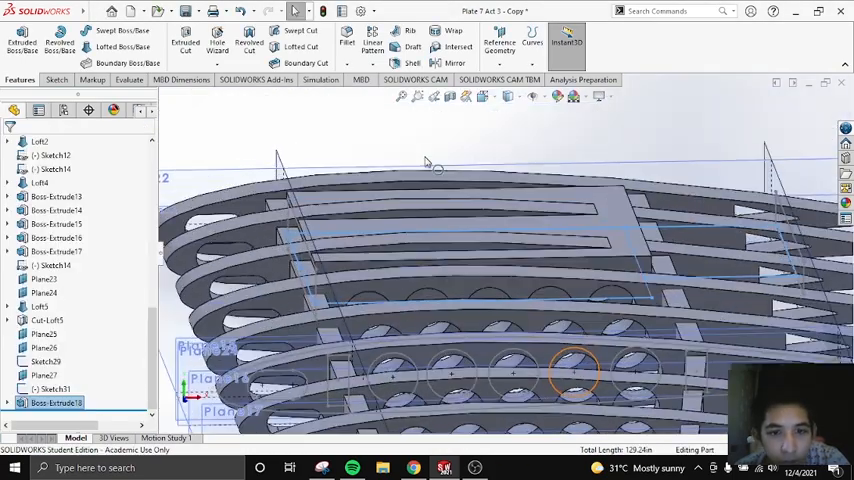
{"action": "left_click", "coordinate": [347, 38]}
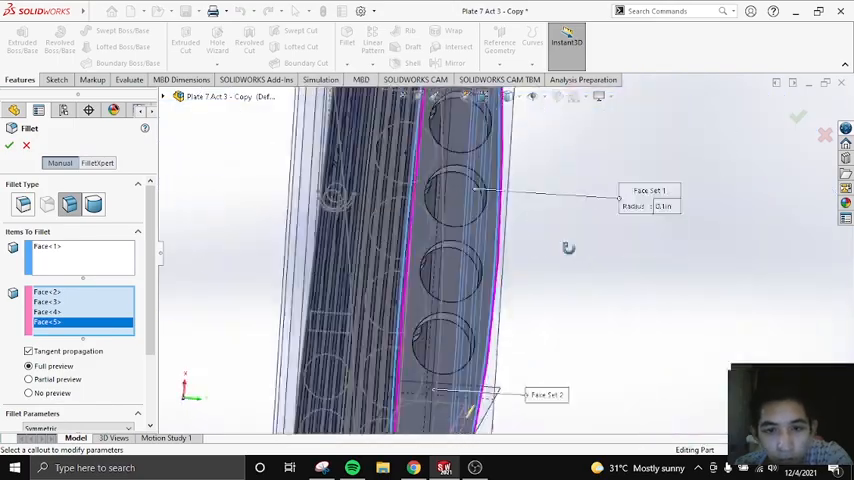
{"action": "left_click", "coordinate": [9, 145]}
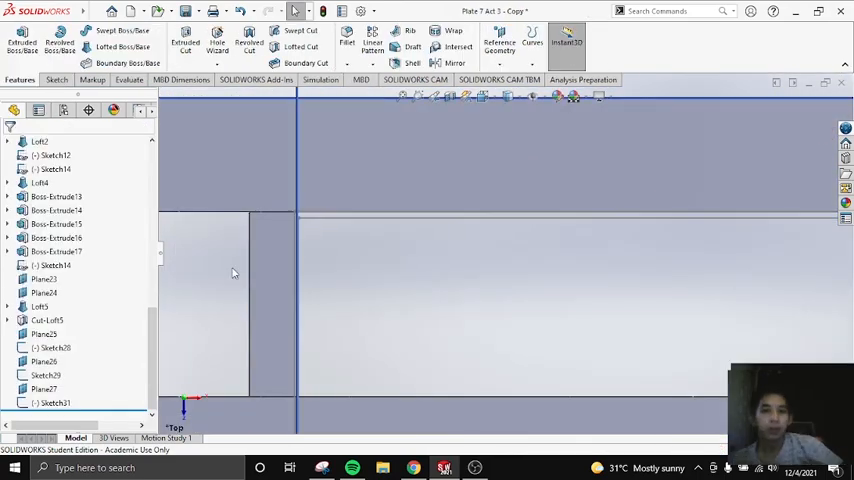
{"action": "left_click", "coordinate": [185, 44]}
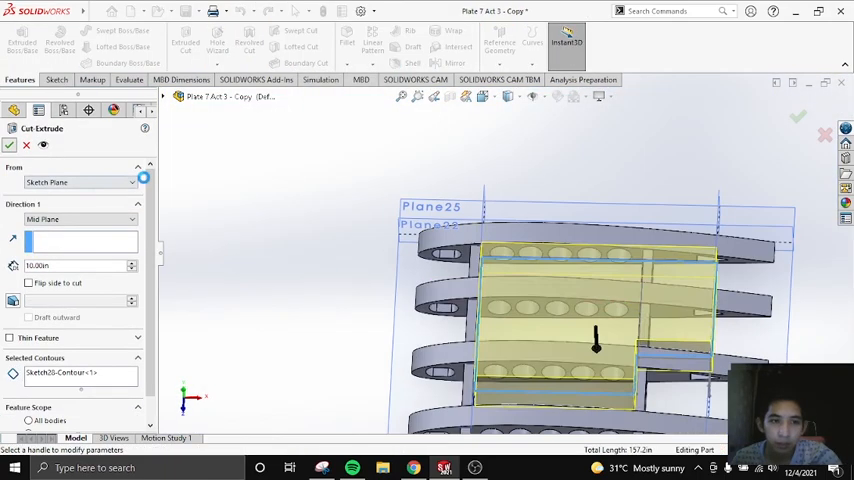
Step: Confirm the aileron-separating cut and extrude the fuel tank blocks Boss-Extrude19 and 20
{"action": "left_click", "coordinate": [26, 145]}
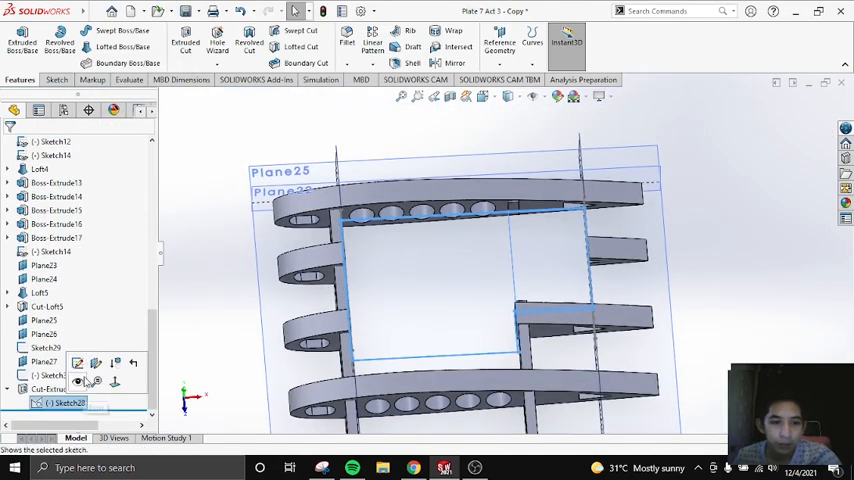
{"action": "left_click", "coordinate": [21, 42]}
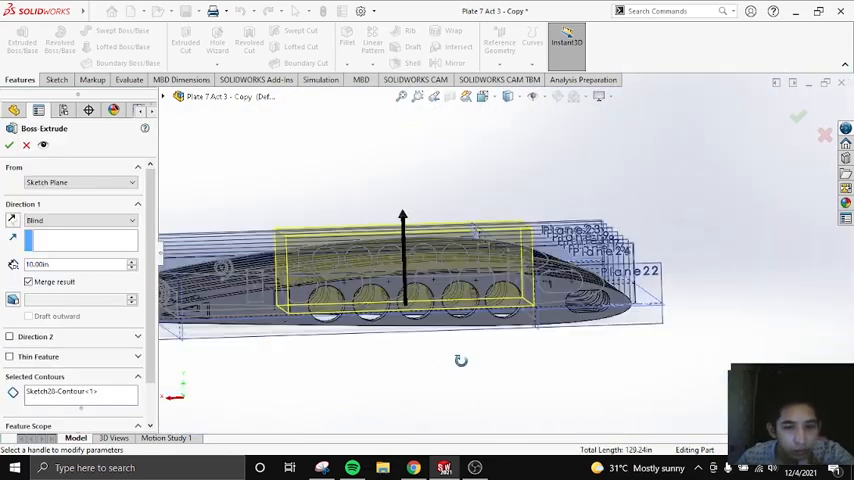
{"action": "left_click", "coordinate": [10, 336]}
{"action": "type", "text": "5.5"}
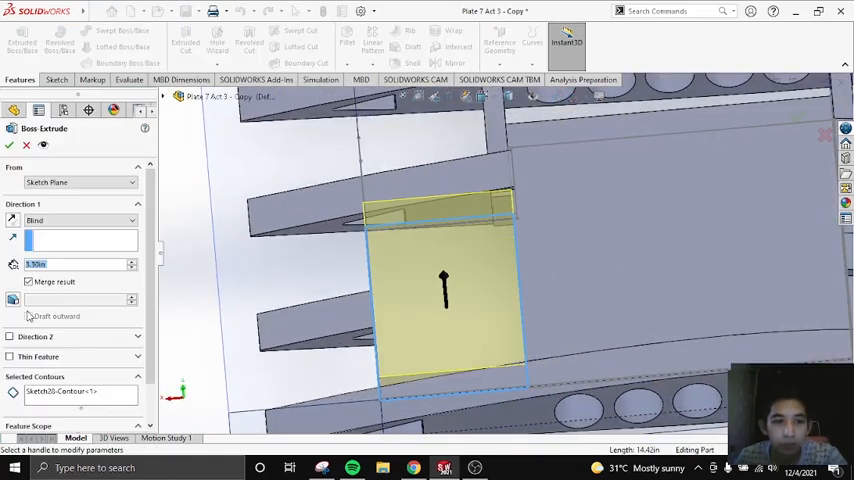
{"action": "left_click", "coordinate": [11, 336]}
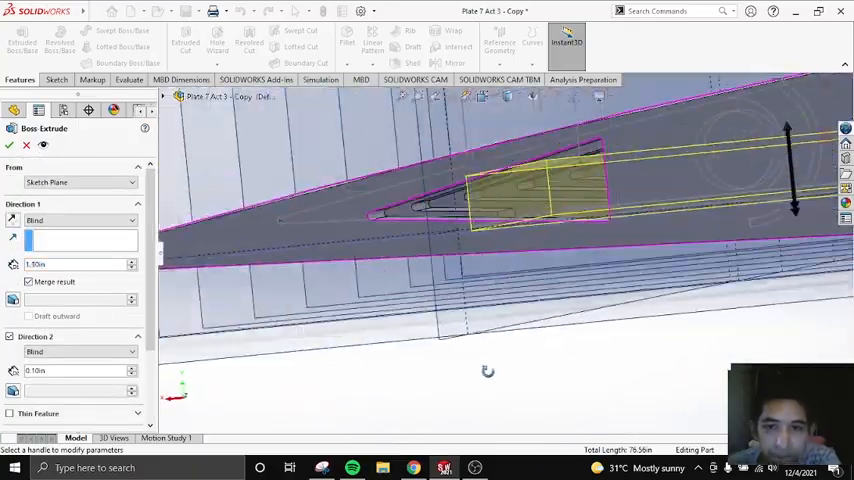
{"action": "left_click", "coordinate": [11, 145]}
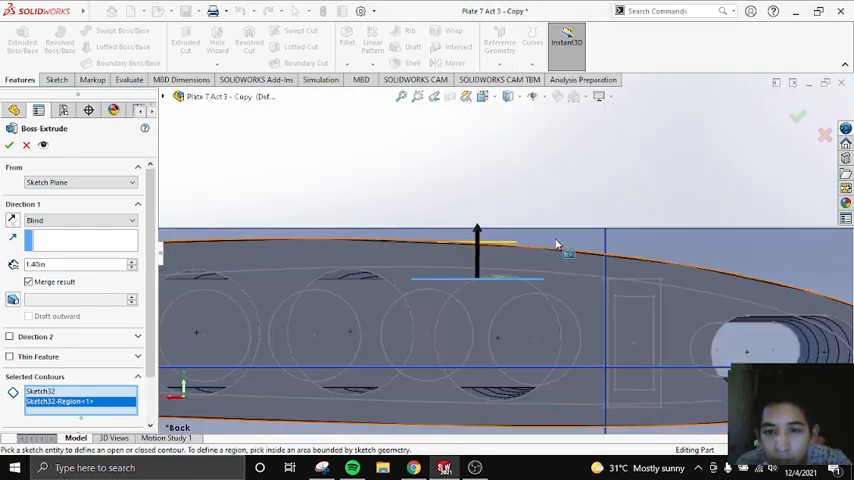
Step: Confirm the round cap extrusion and select its base faces for a 0.20 in fillet
{"action": "left_click", "coordinate": [9, 146]}
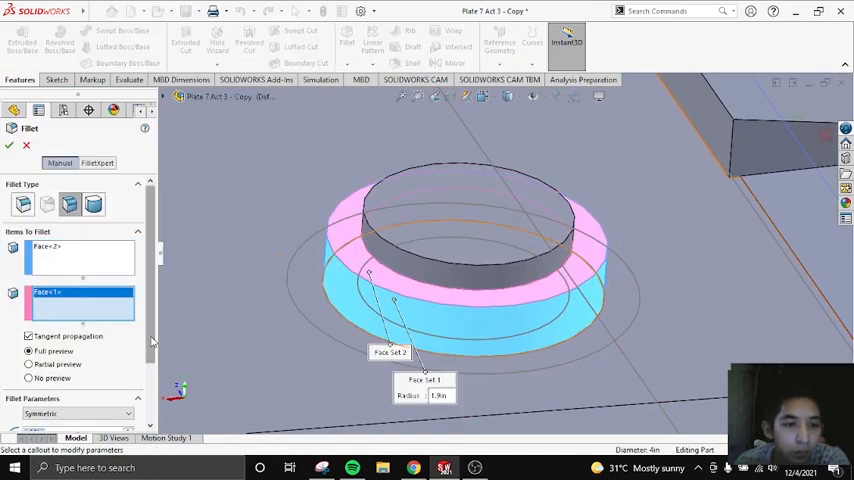
{"action": "left_click", "coordinate": [9, 145]}
{"action": "type", "text": "0.2"}
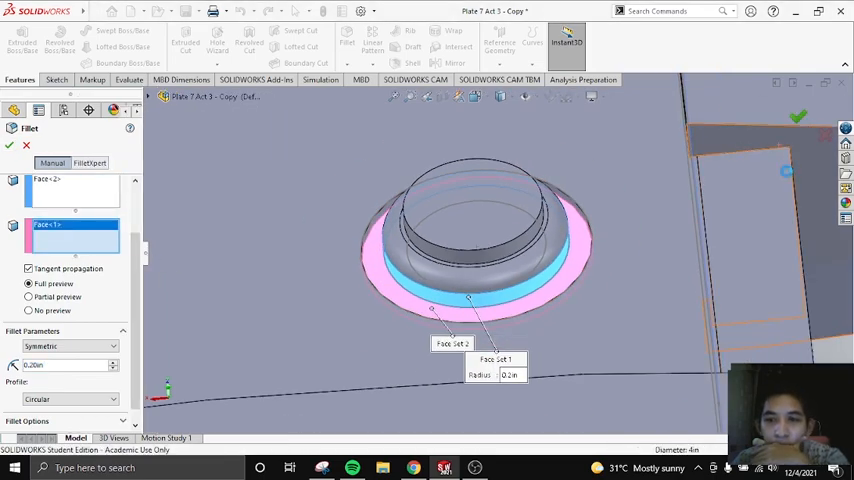
Step: Confirm the cap fillet and expand Loft5 to show Sketch26 and Sketch27
{"action": "left_click", "coordinate": [9, 145]}
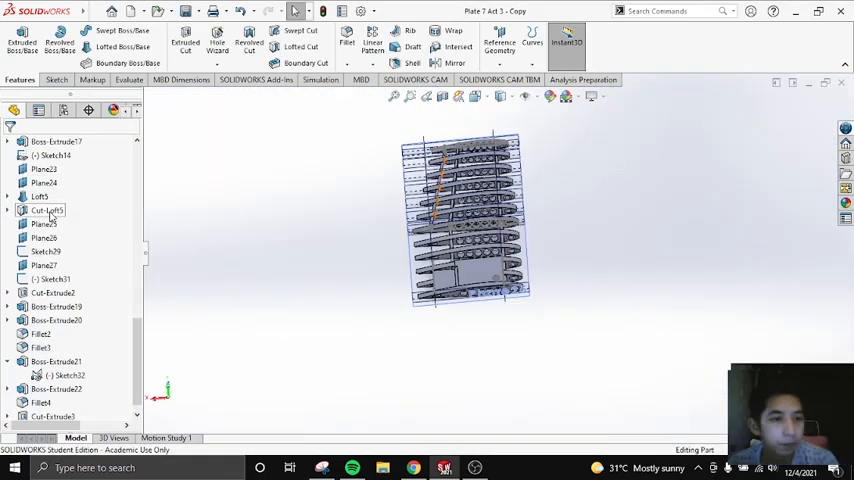
{"action": "right_click", "coordinate": [48, 224]}
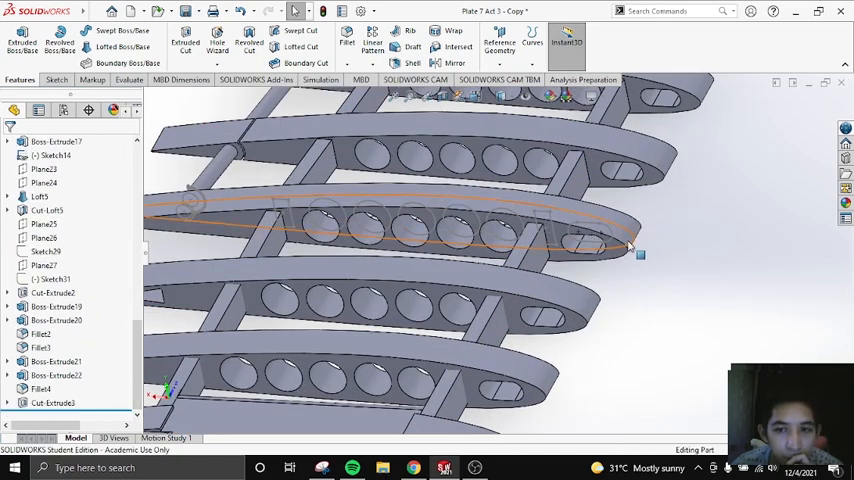
{"action": "left_click", "coordinate": [40, 197]}
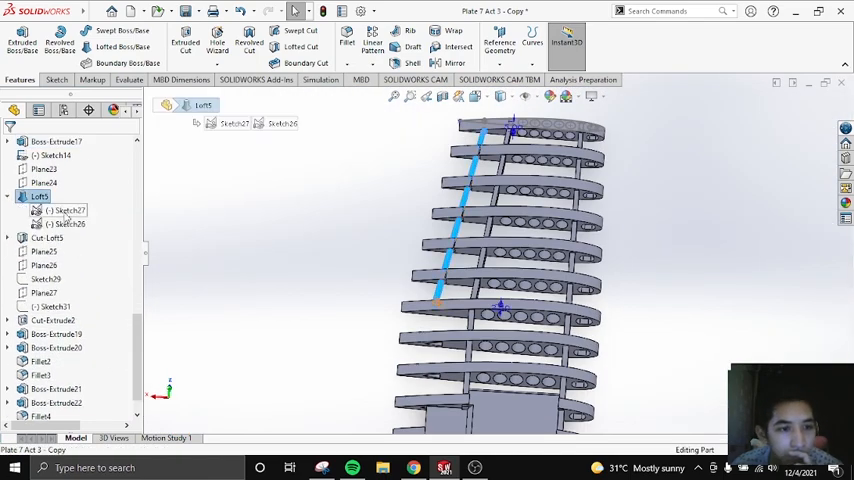